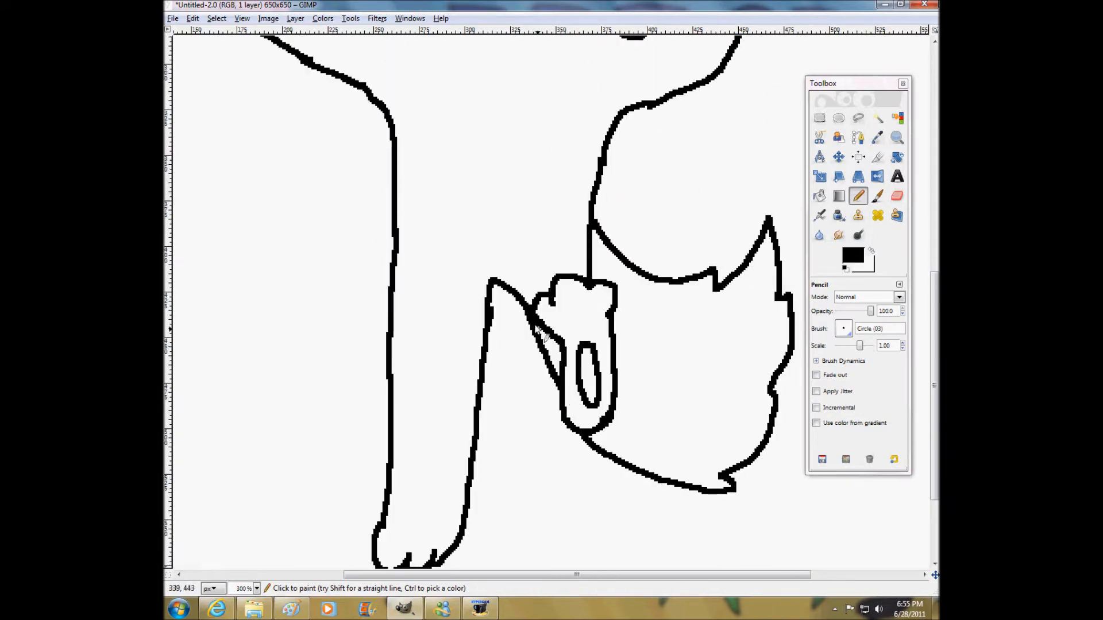
Pick the pink from the corner colour patch as the foreground colour.
left_click(192, 17)
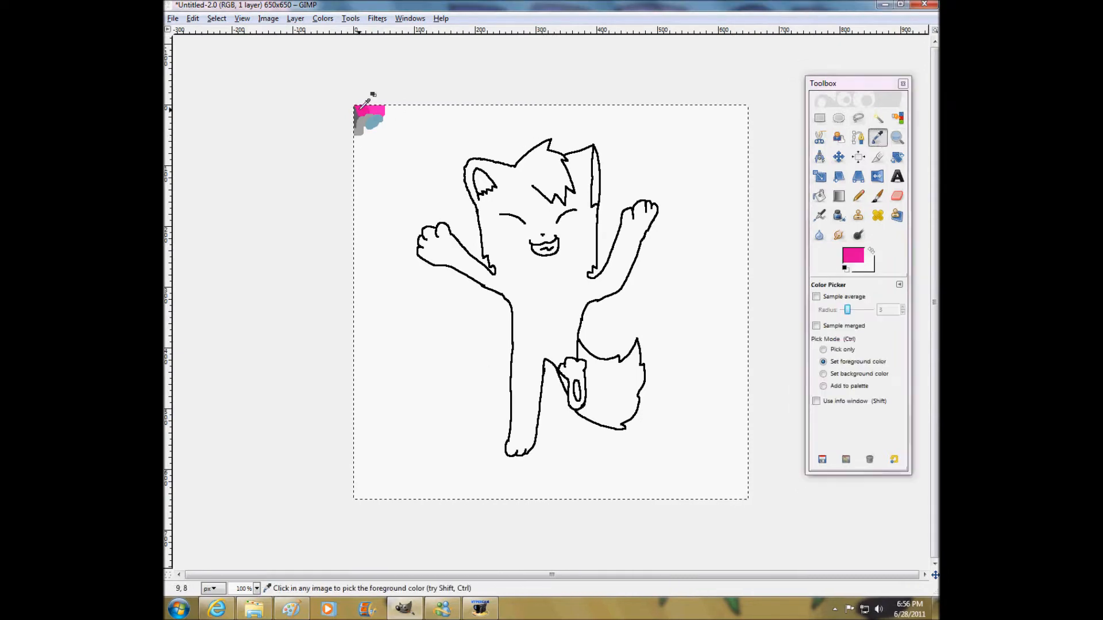
Bucket-fill the cat grey with pink ear insides, pink arm and striped pink-blue tail.
left_click(898, 138)
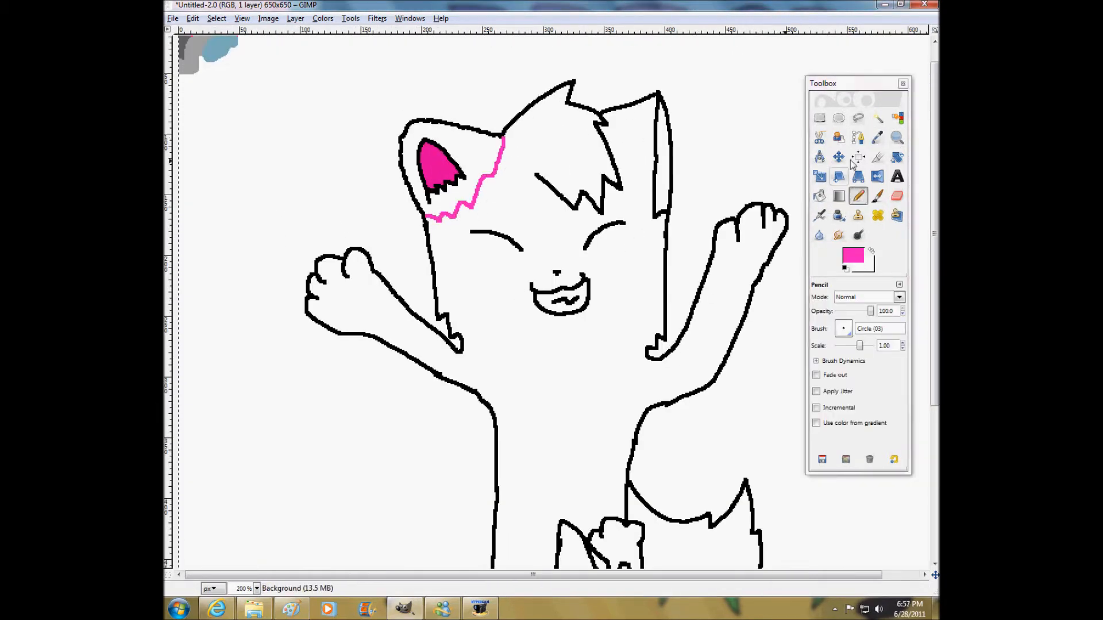
left_click(819, 195)
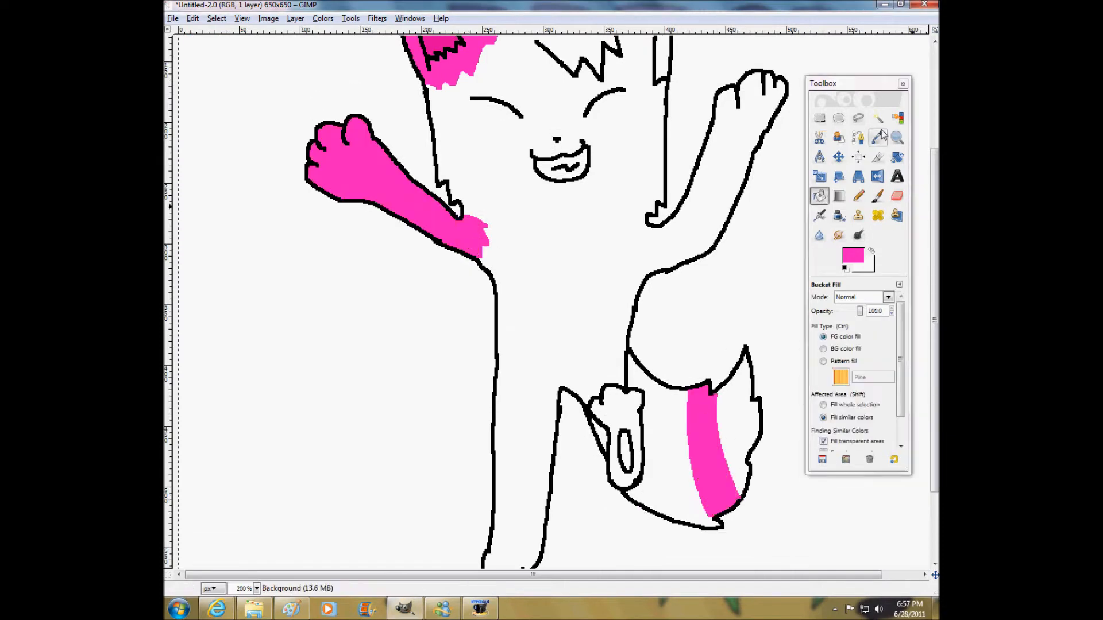
left_click(837, 196)
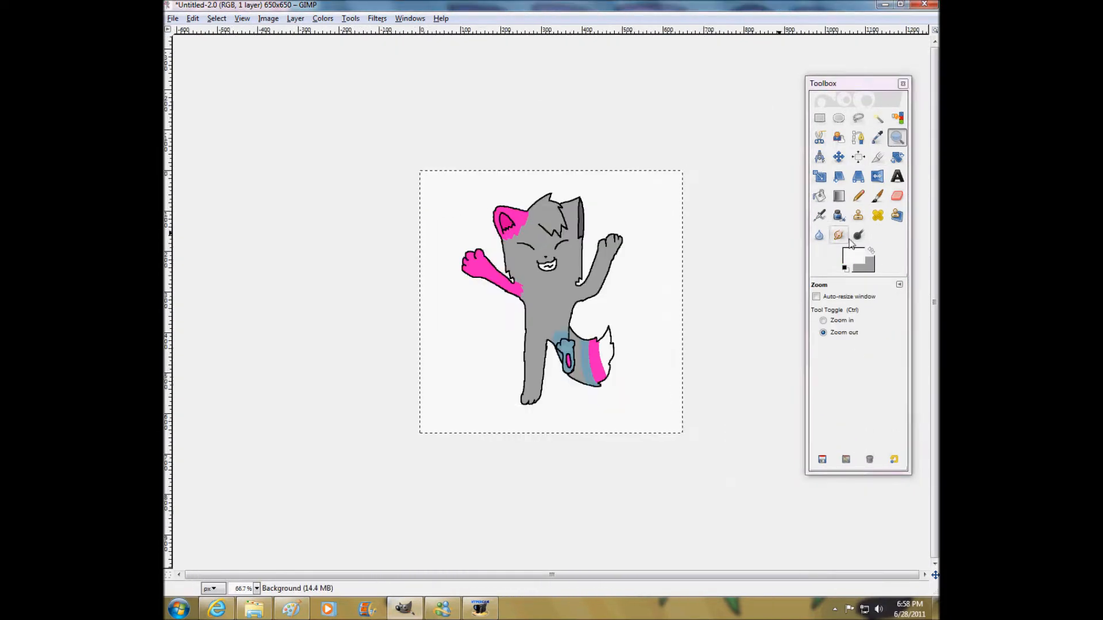
Airbrush soft dark shading on the cat's foot and under the tail edge within fuzzy selections.
left_click(818, 215)
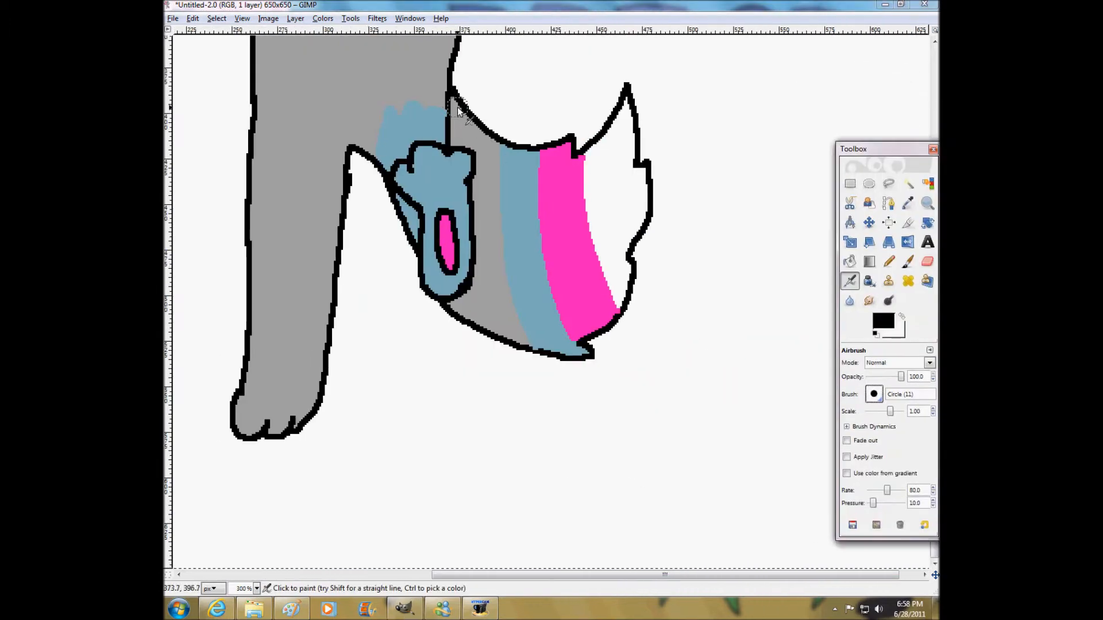
left_click(927, 203)
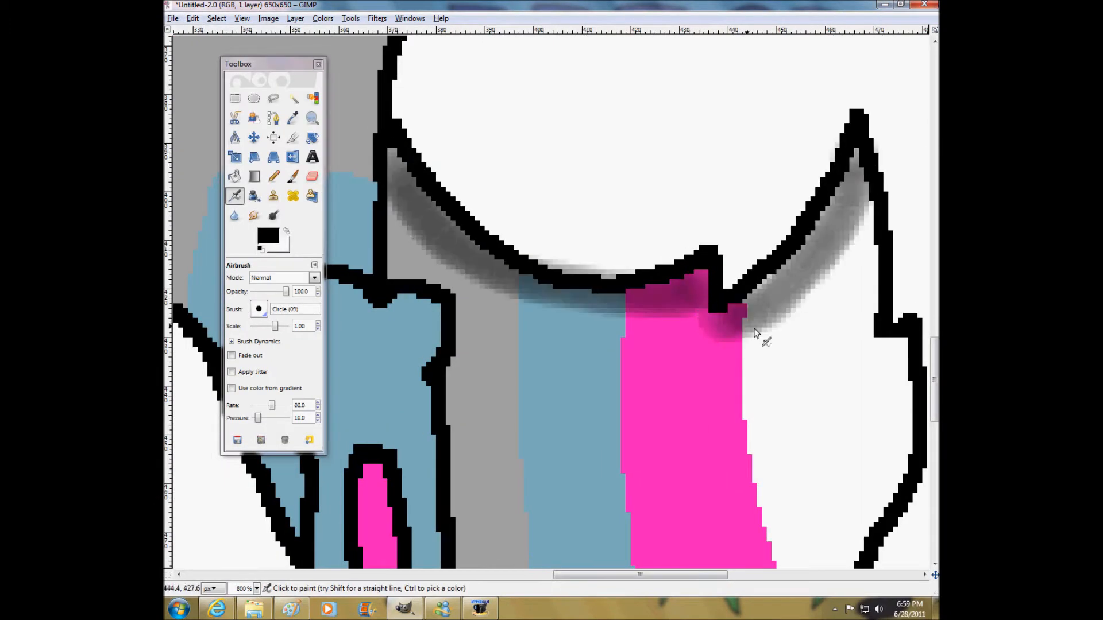
left_click(311, 118)
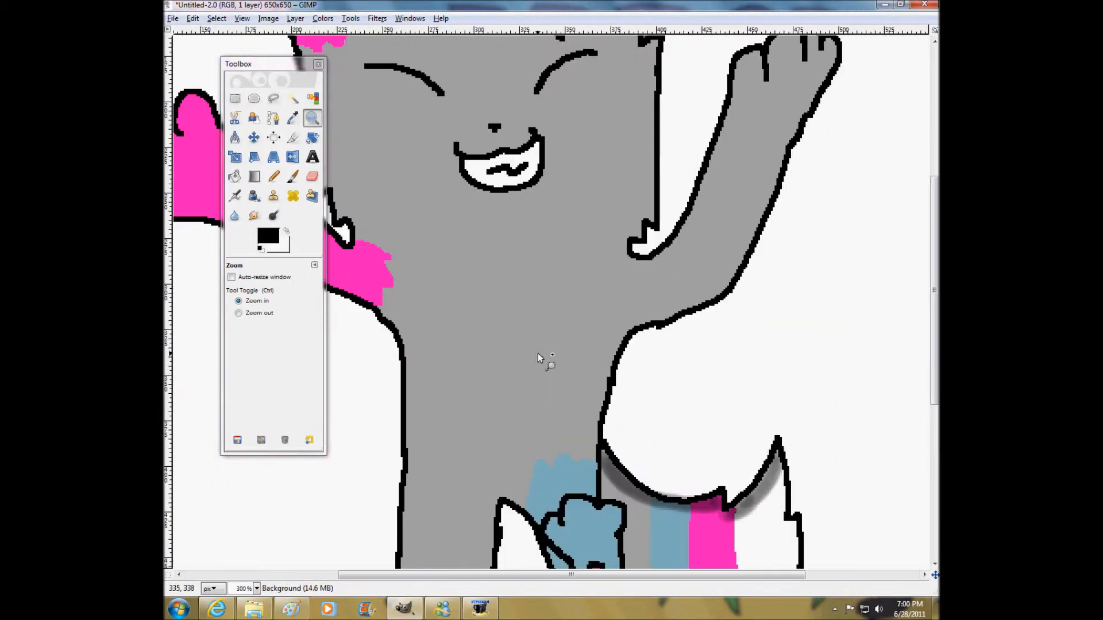
left_click(234, 195)
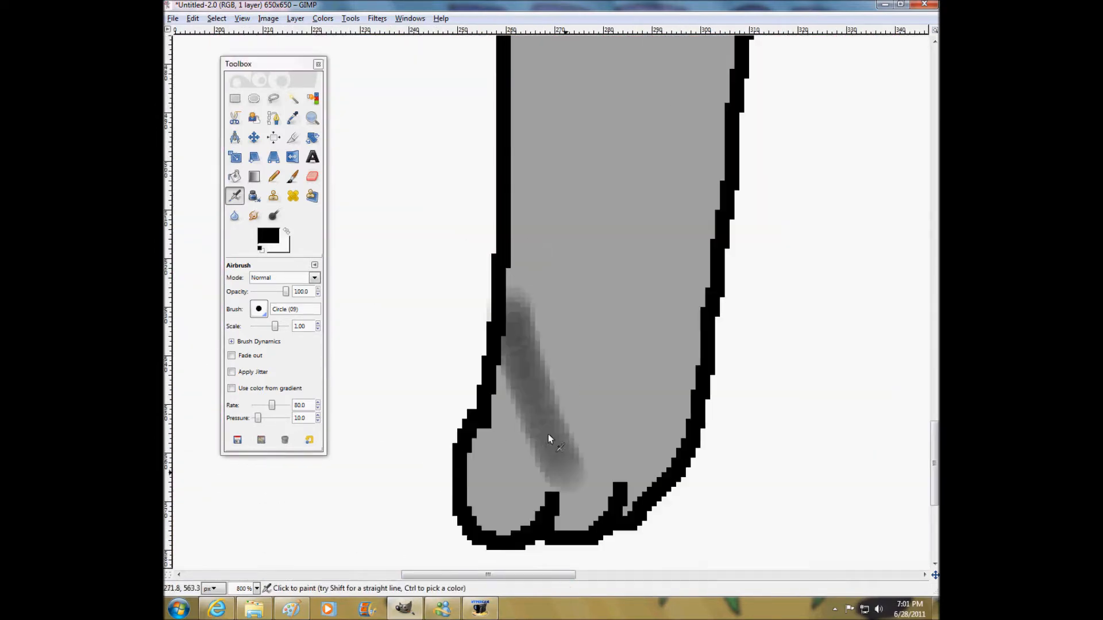
left_click(312, 117)
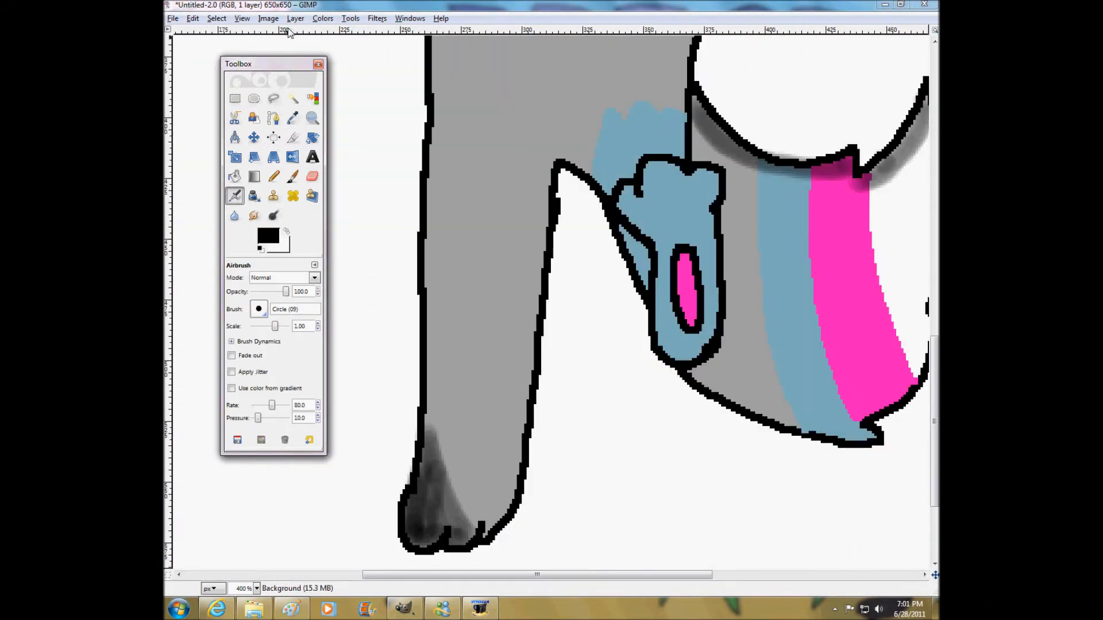
left_click(313, 118)
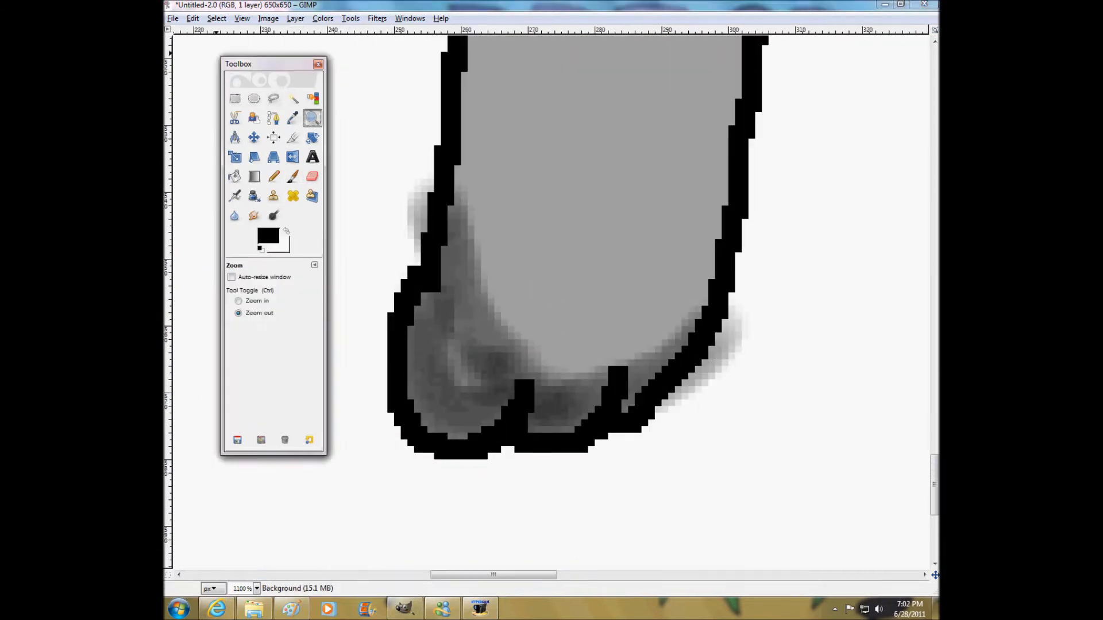
Add a light grey highlight on the head, then bring up the fireworks video in the browser.
left_click(514, 357)
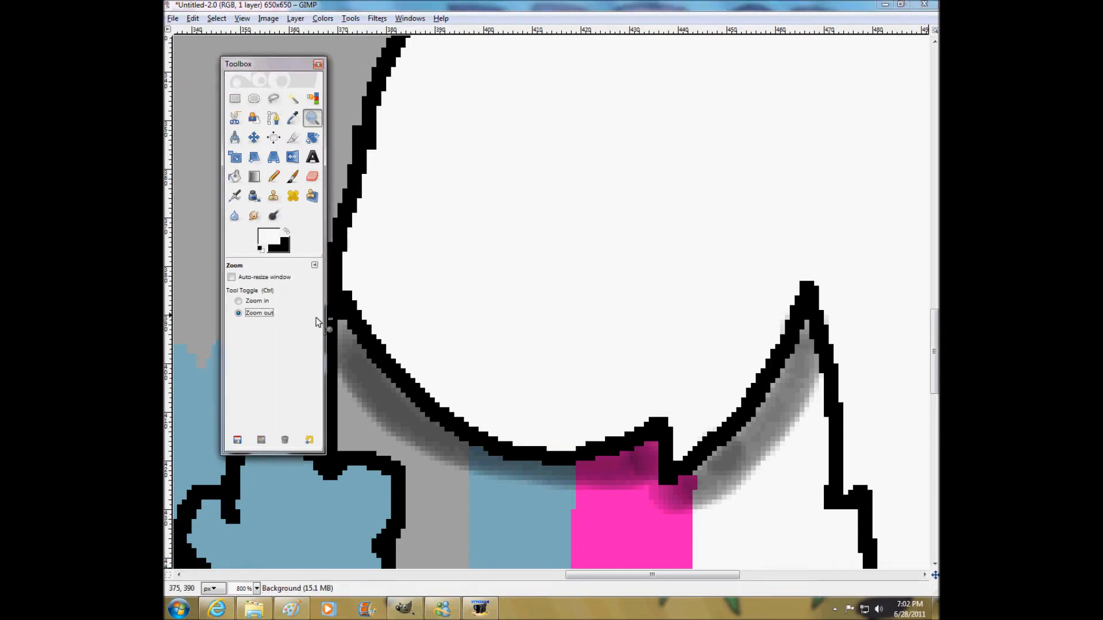
left_click(234, 195)
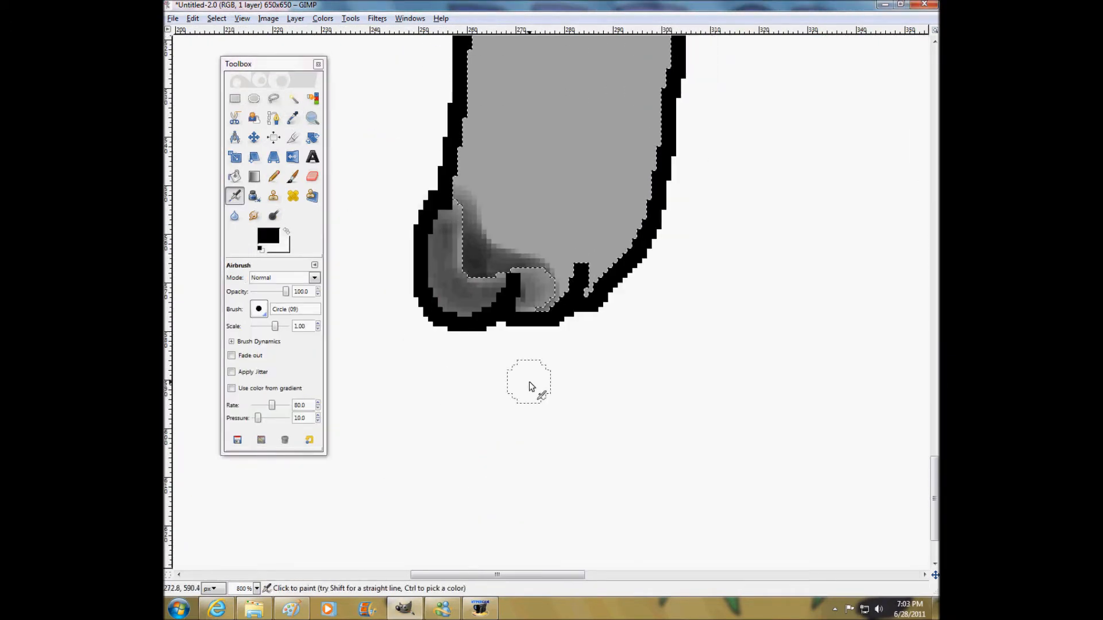
scroll("down", 3)
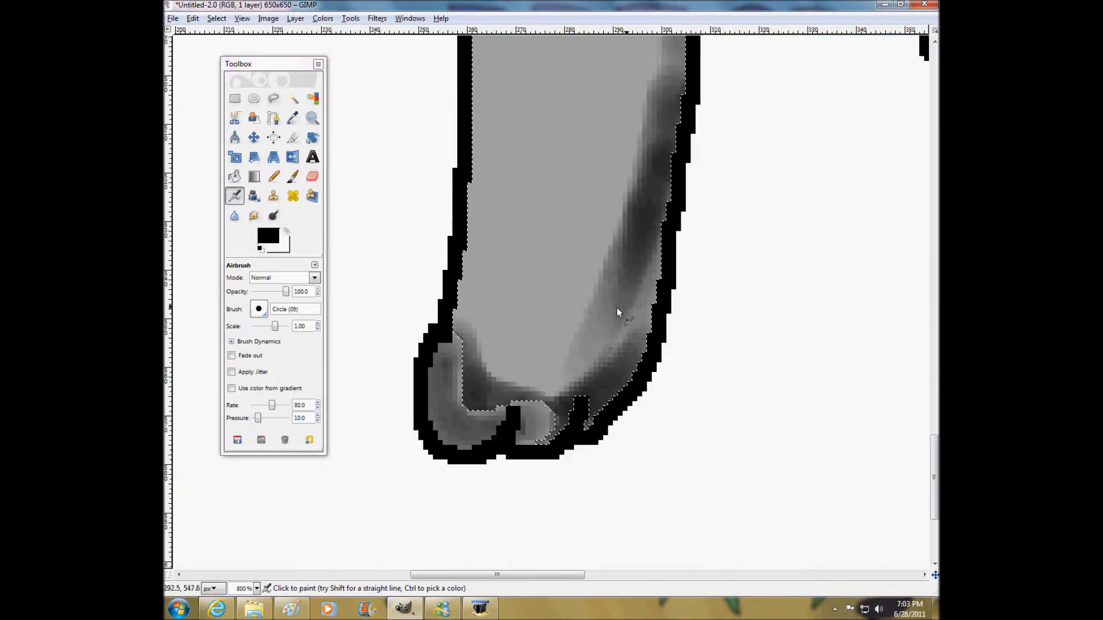
left_click(273, 98)
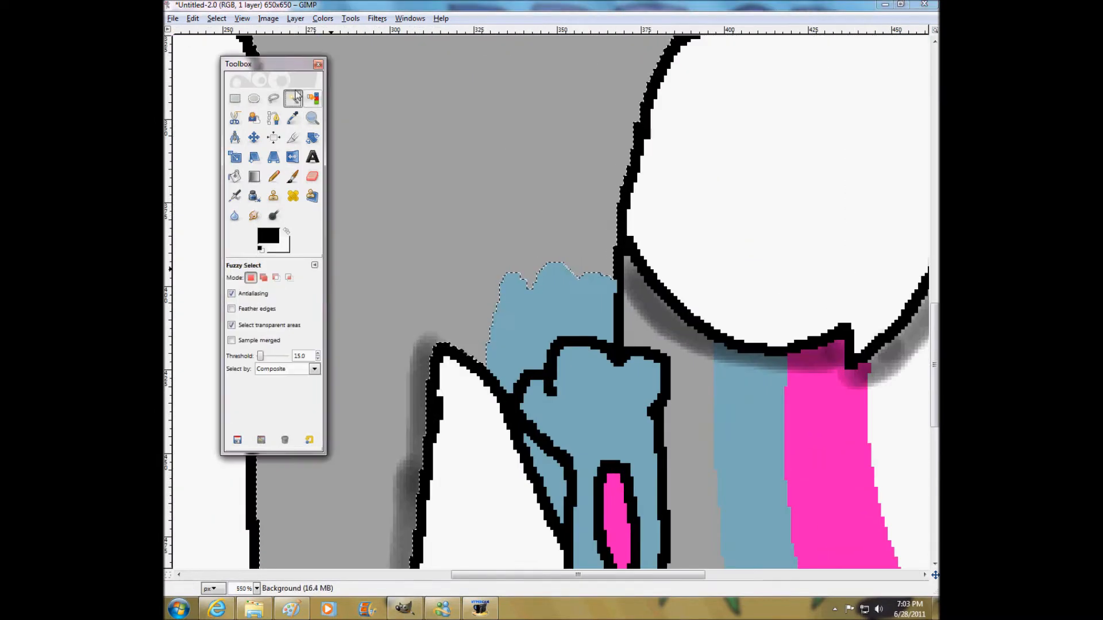
left_click(235, 195)
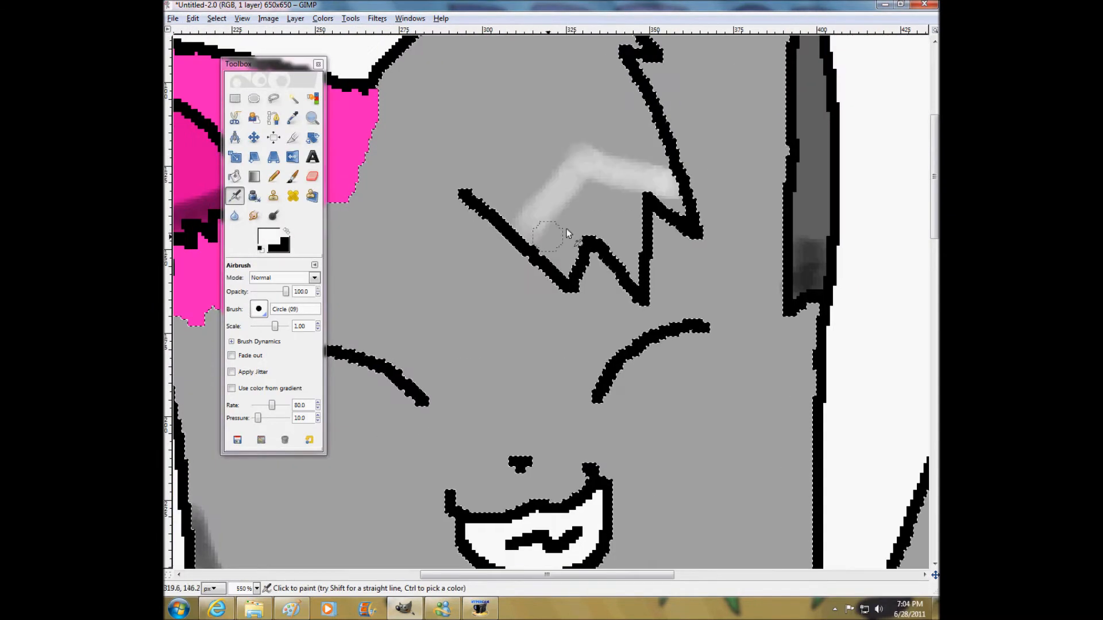
scroll("right", 3)
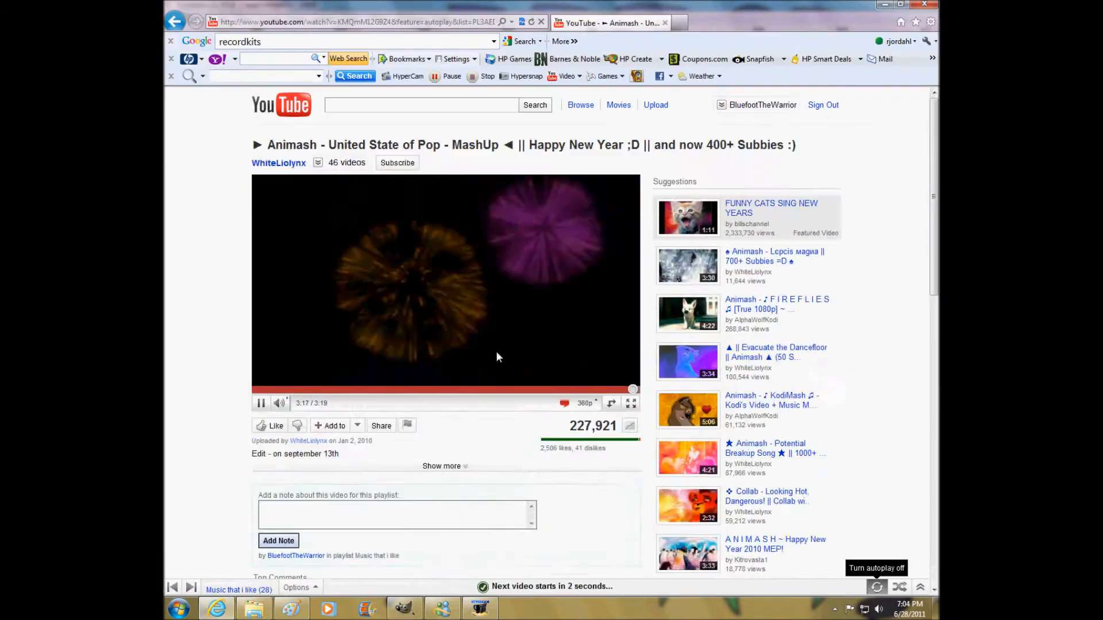
left_click(172, 587)
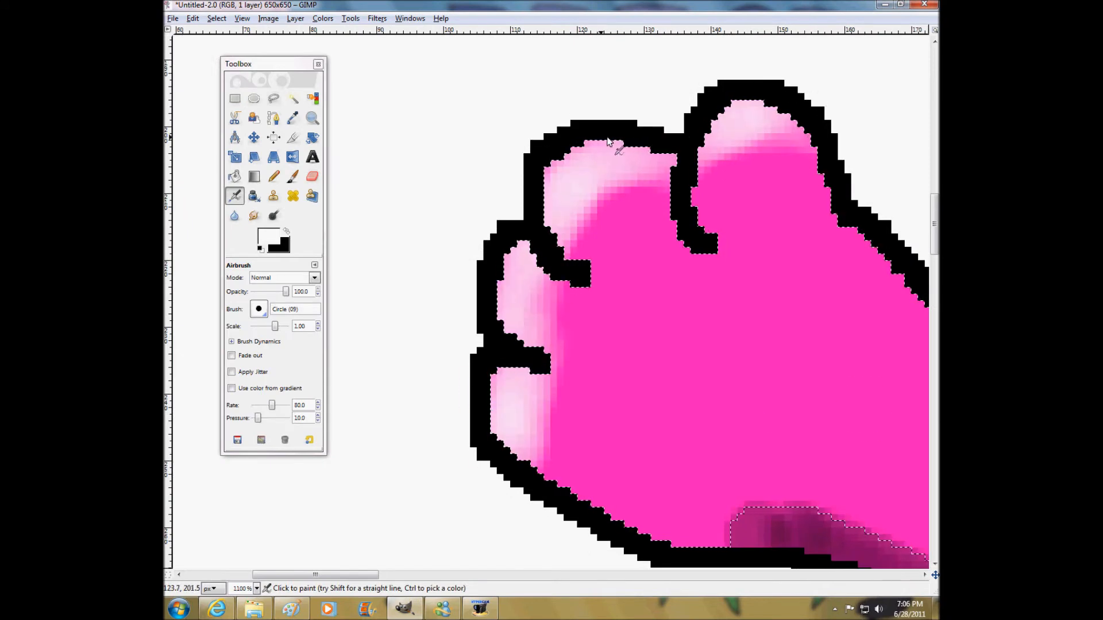
Fuzzy-select the cat's leg and airbrush dark grey shading along its bottom edge.
left_click(253, 137)
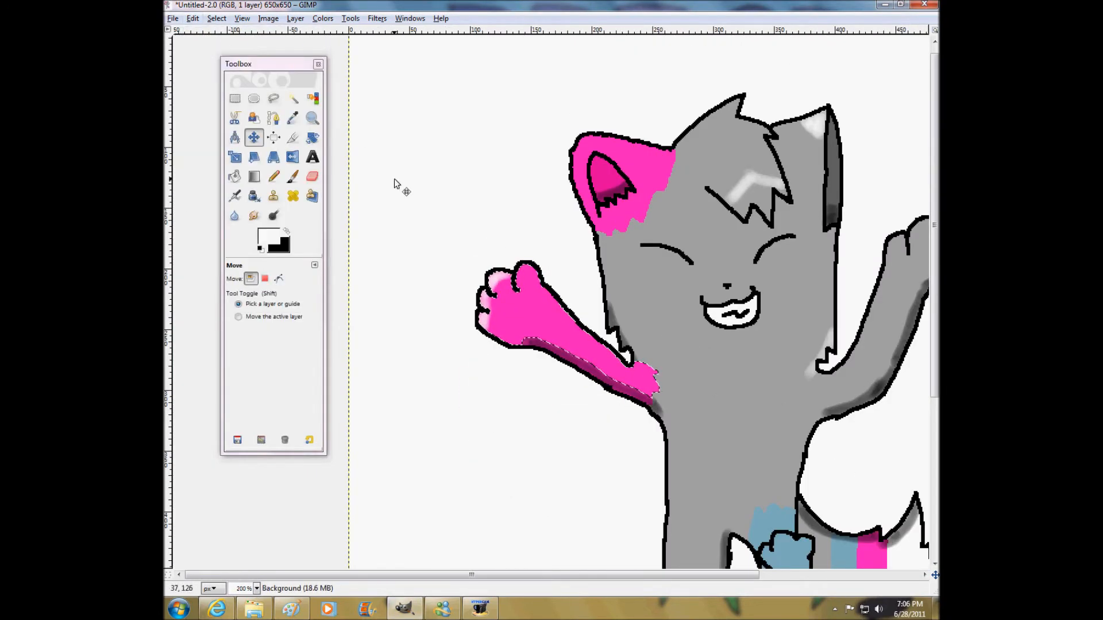
left_click(234, 195)
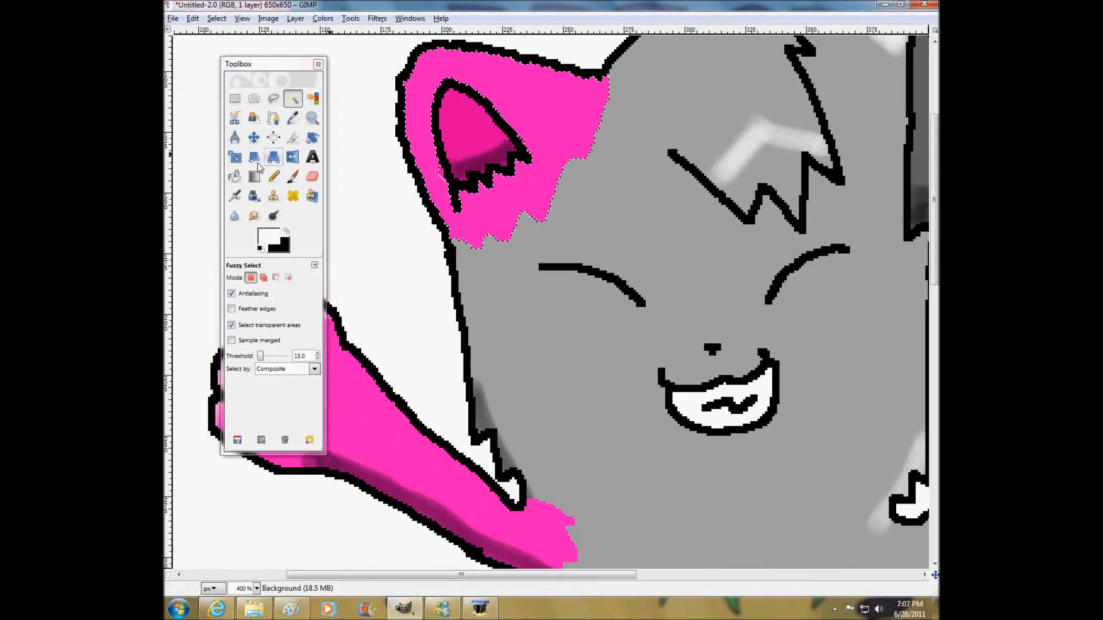
left_click(234, 196)
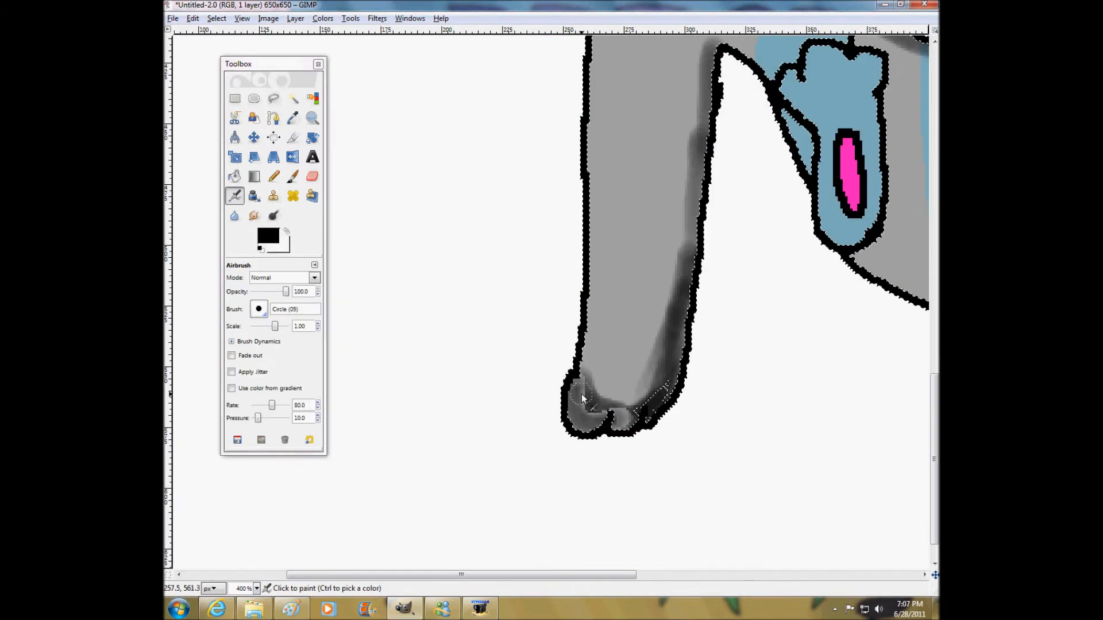
left_click(192, 17)
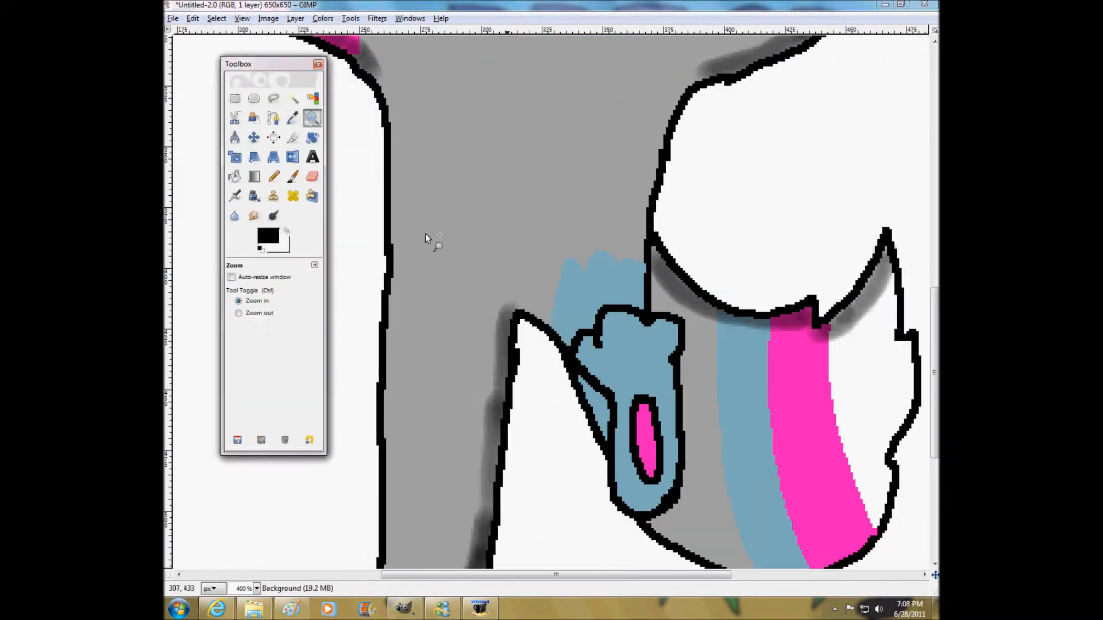
Shade beside the leg on the lower body, then select the white background around the cat.
left_click(235, 195)
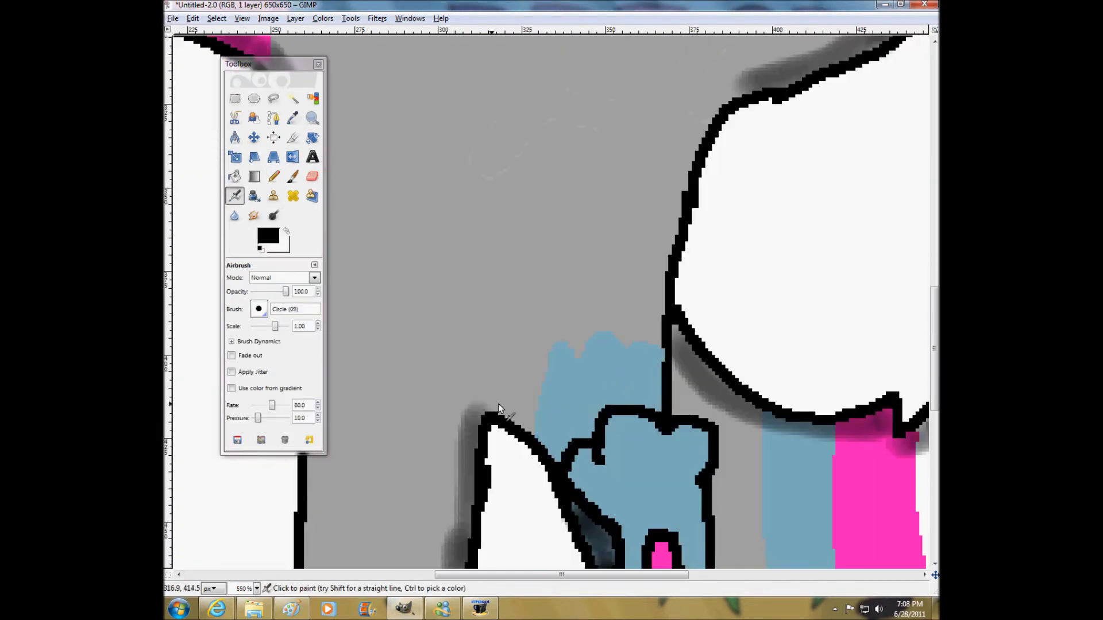
left_click(192, 18)
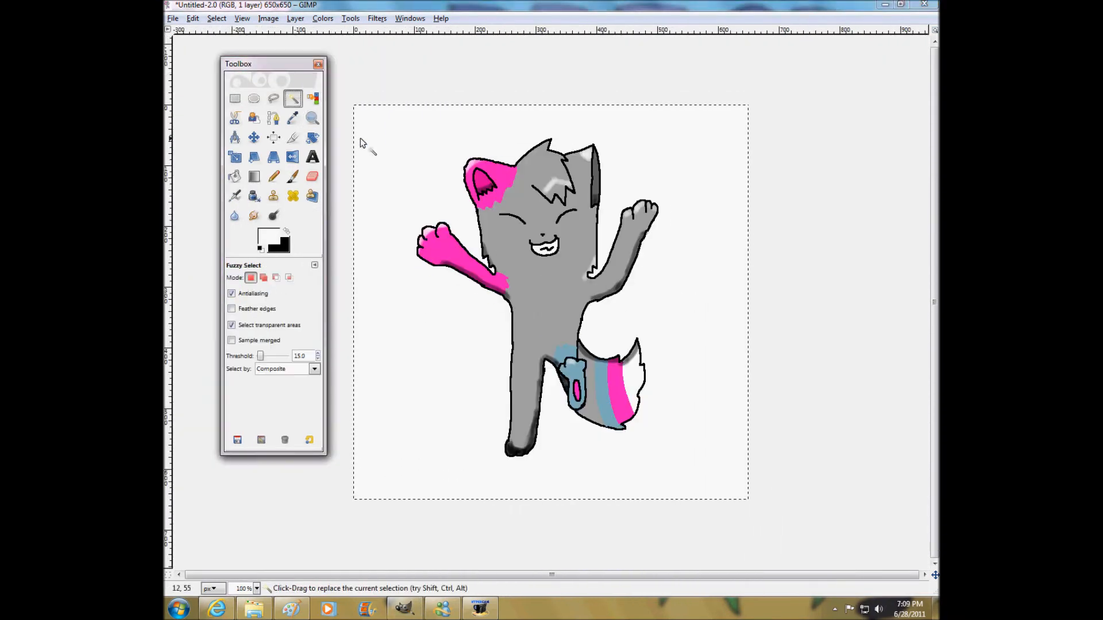
left_click(274, 177)
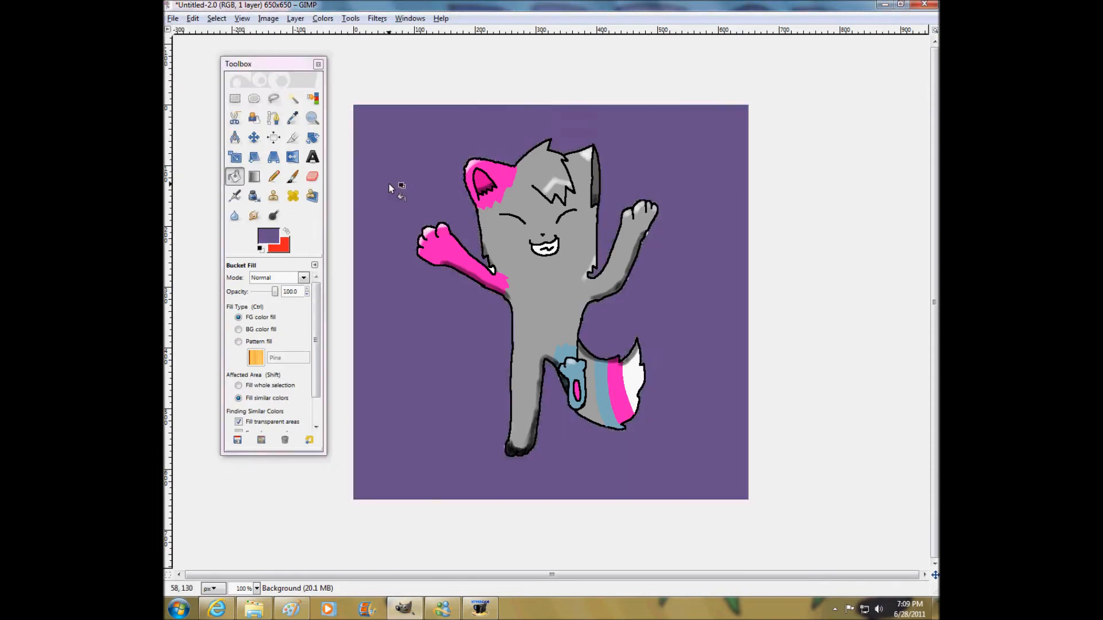
Fill the background purple and pencil red and green firework streaks around the cat.
left_click(273, 177)
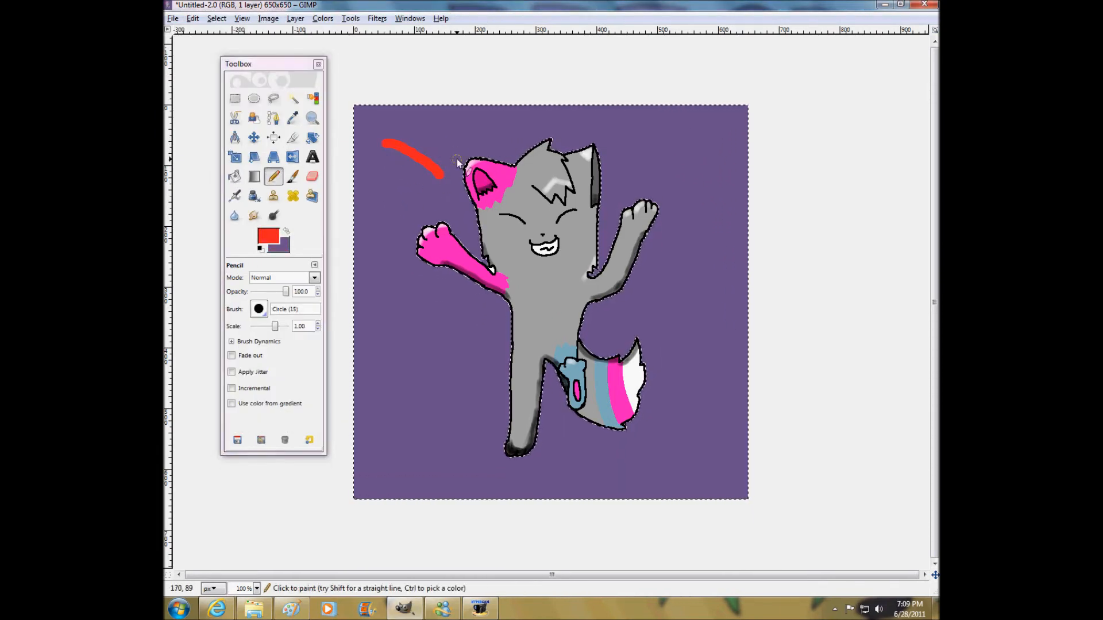
left_click(253, 215)
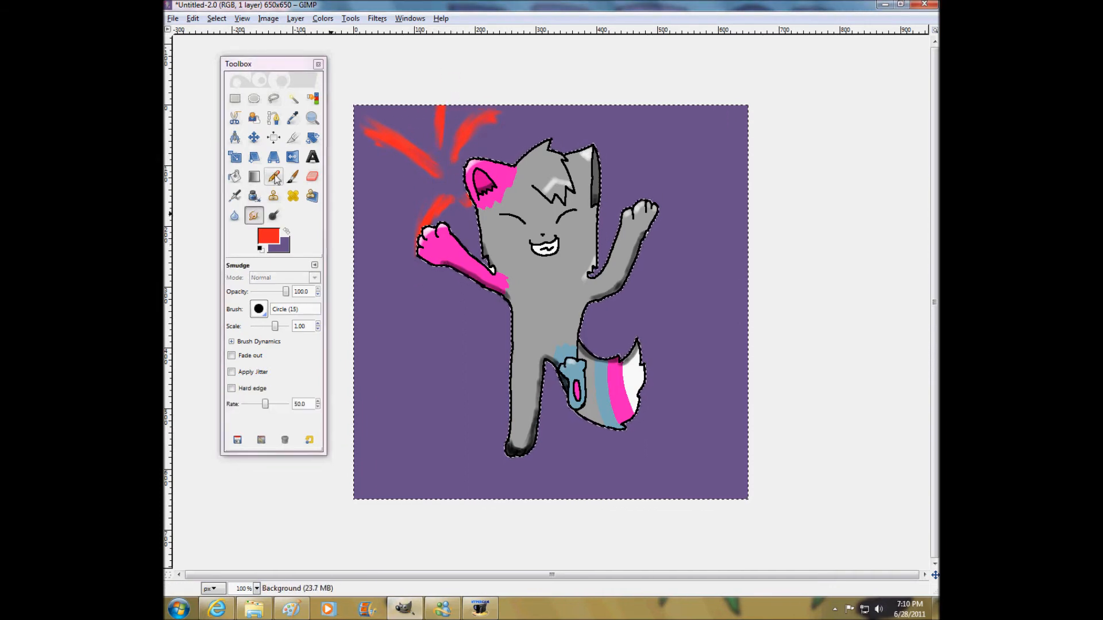
left_click(274, 176)
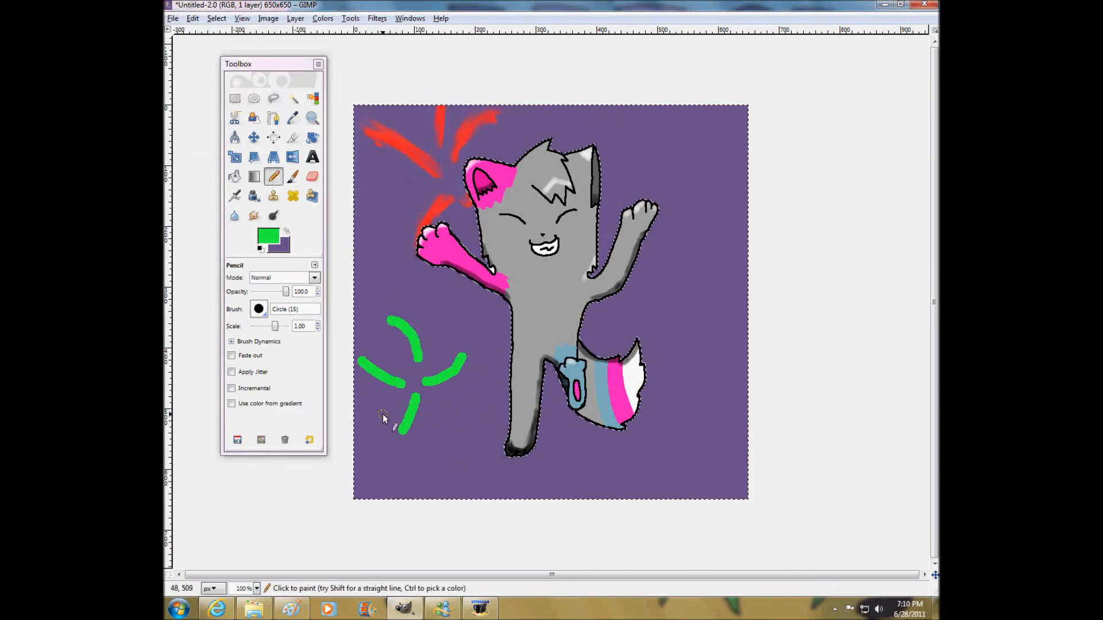
left_click(253, 215)
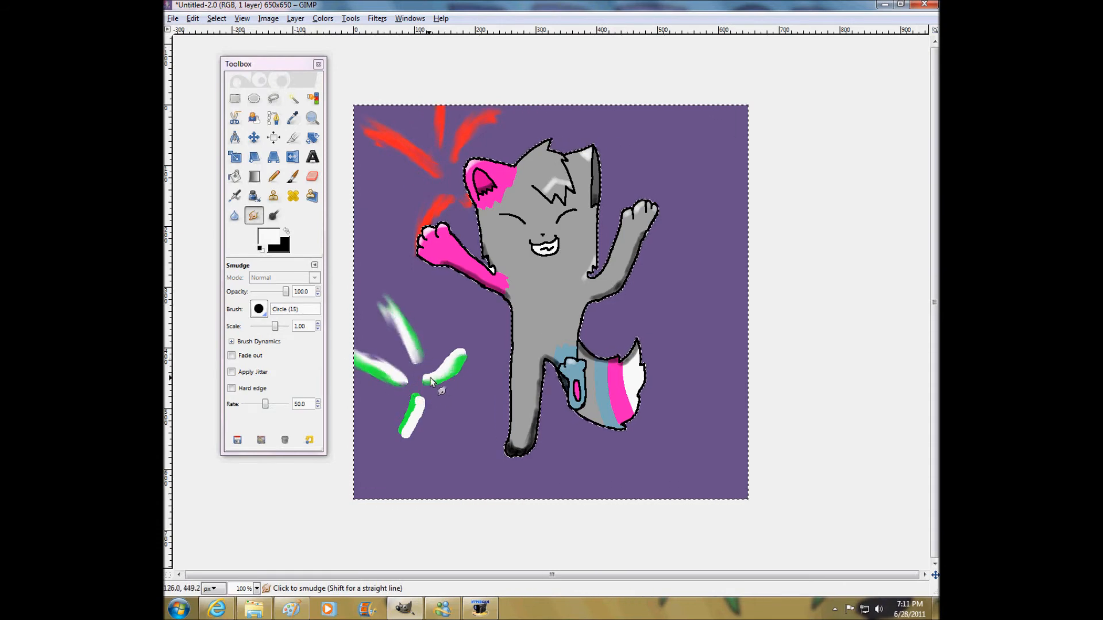
Smudge the green, blue and purple firework bursts into soft blurred shapes.
left_click(274, 177)
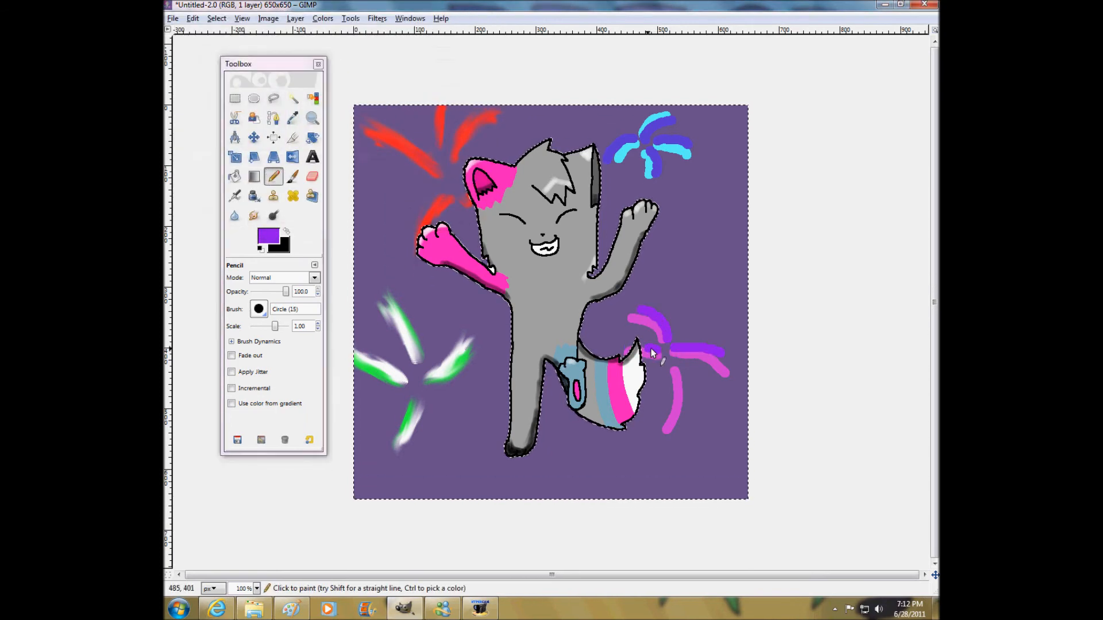
left_click(254, 215)
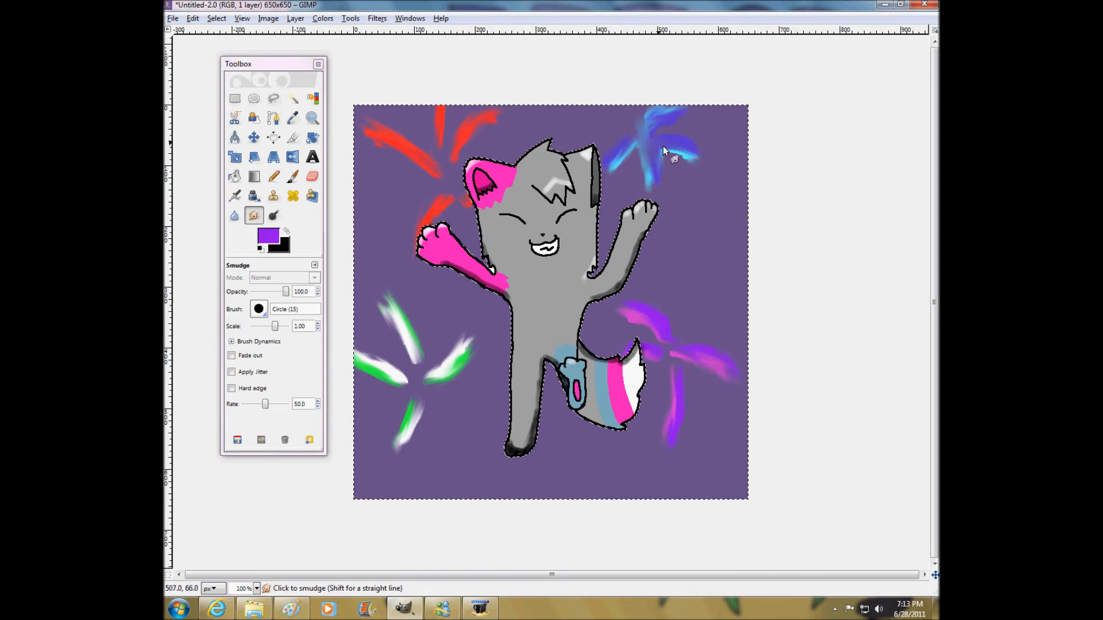
Add white 'Hapy 4th of July!!' text at the top right of the canvas.
left_click(313, 157)
type("Hapy")
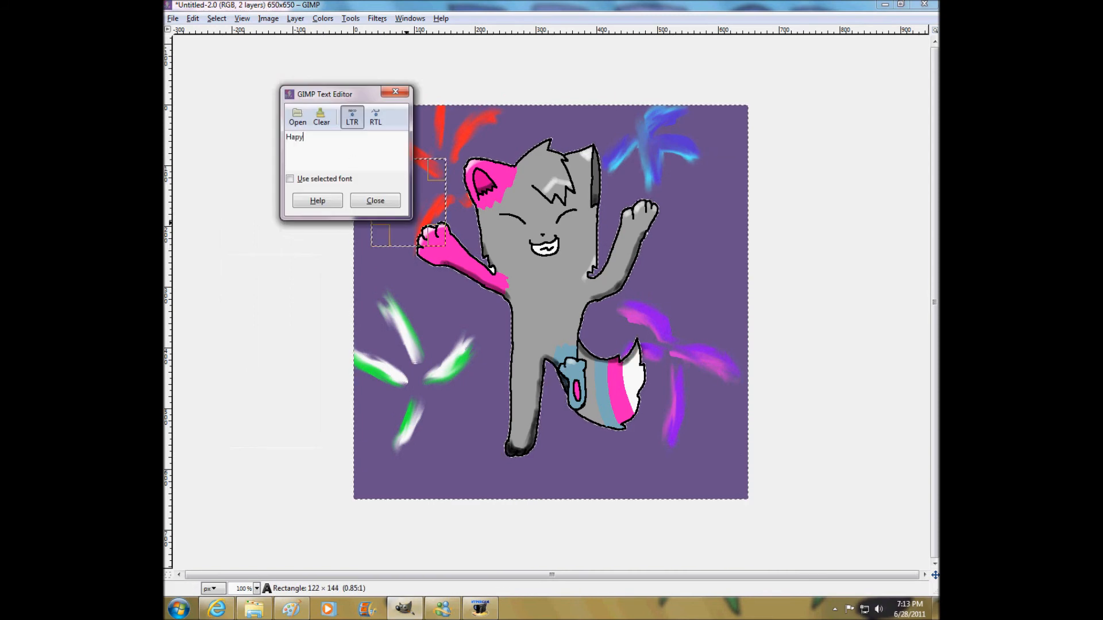
type("4th of July!!")
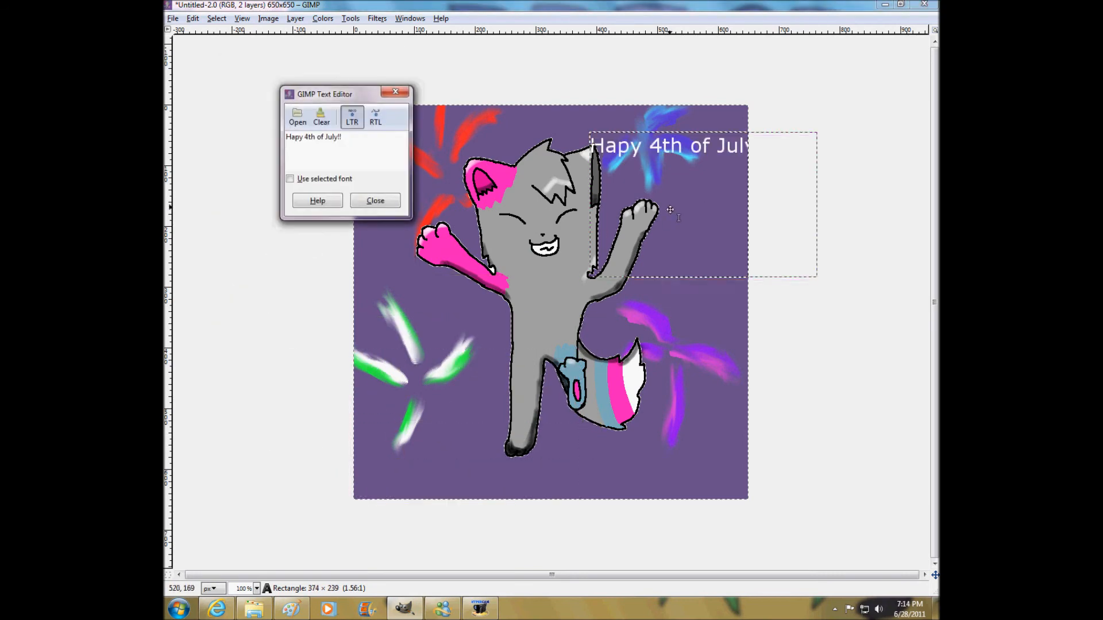
Draw a small black signature beneath the greeting and zoom out to the full picture.
left_click(374, 200)
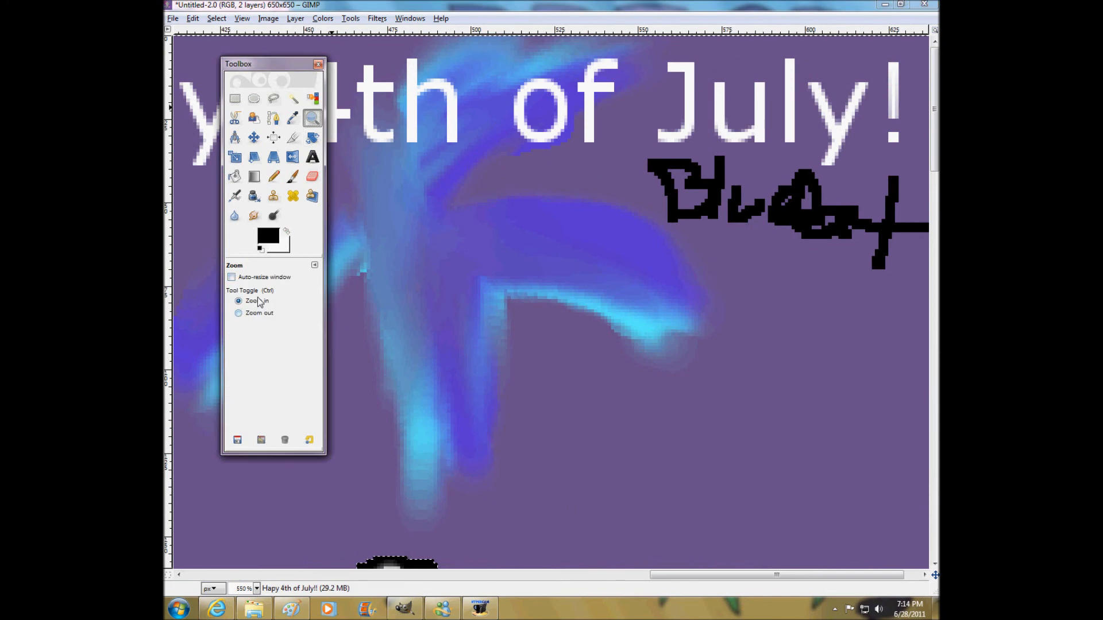
left_click(239, 313)
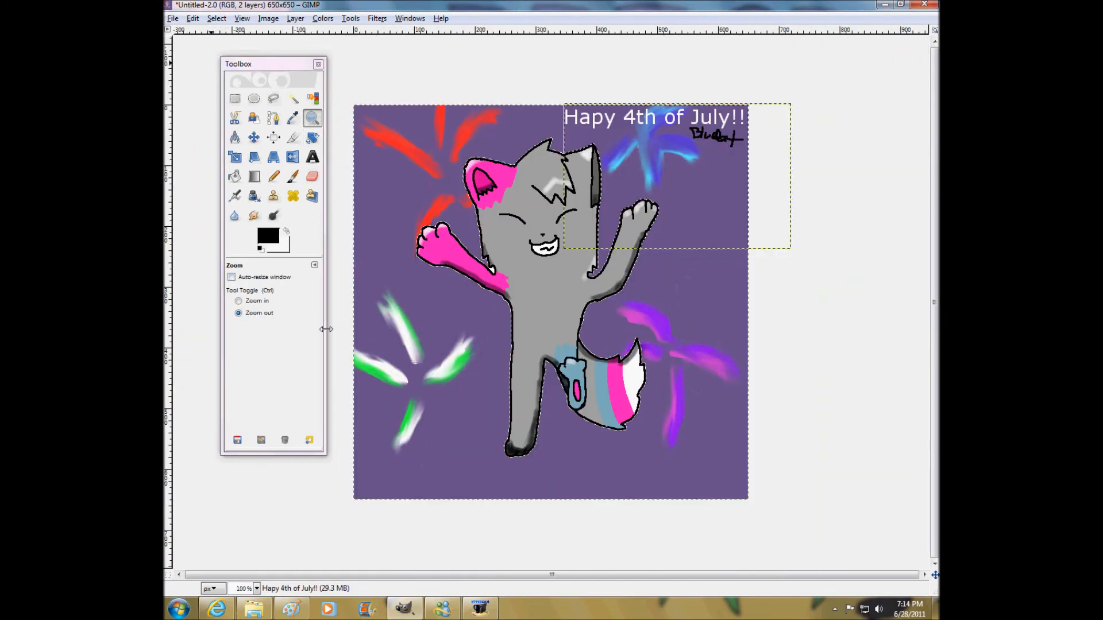